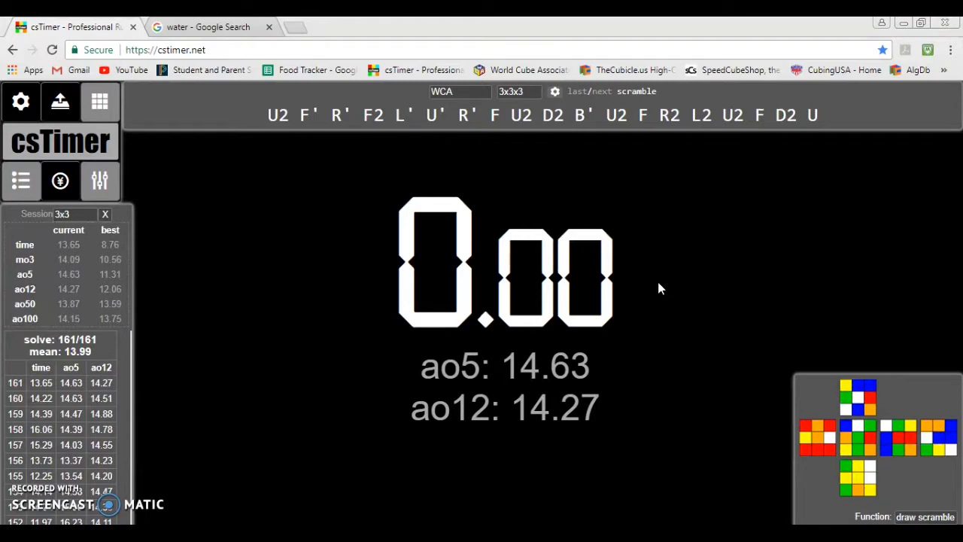
Switch to the 'water' Google image search and enlarge the underwater air-bubbles photo.
left_click(207, 27)
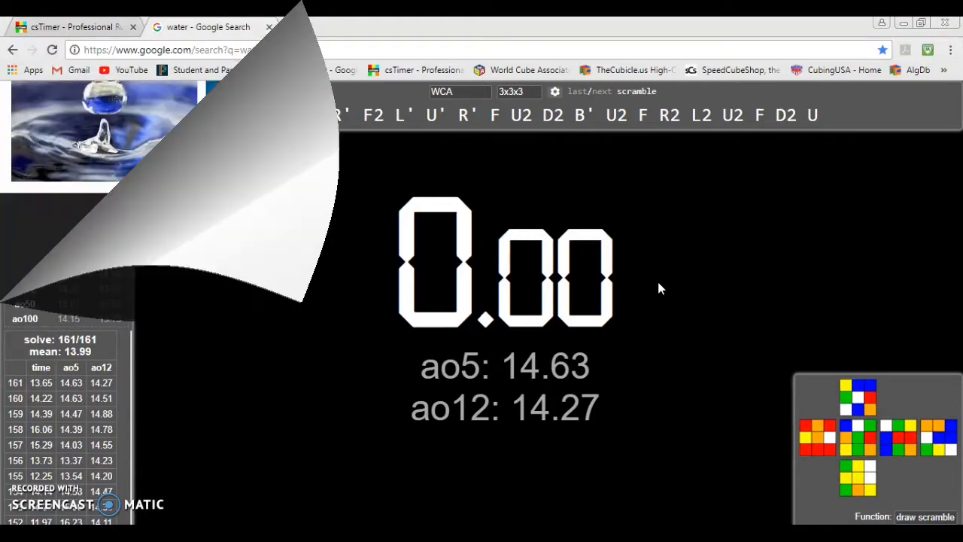
left_click(286, 132)
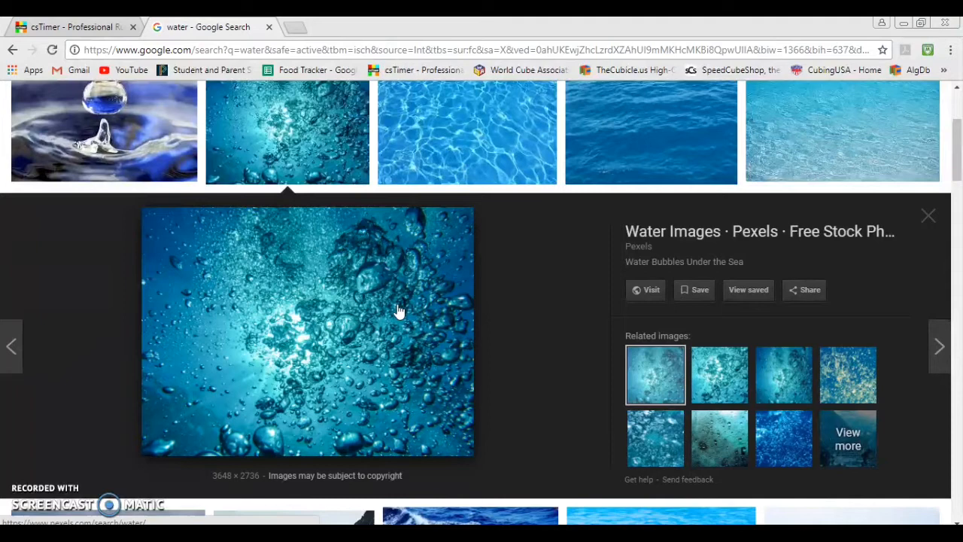
Open the bubbles photo in its own tab, copy its URL, and return to csTimer.
right_click(399, 310)
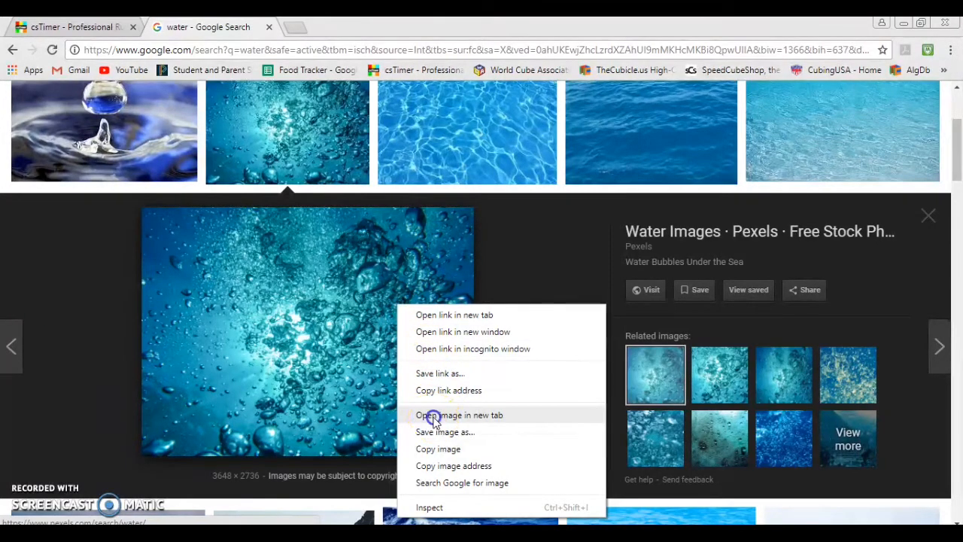
left_click(459, 416)
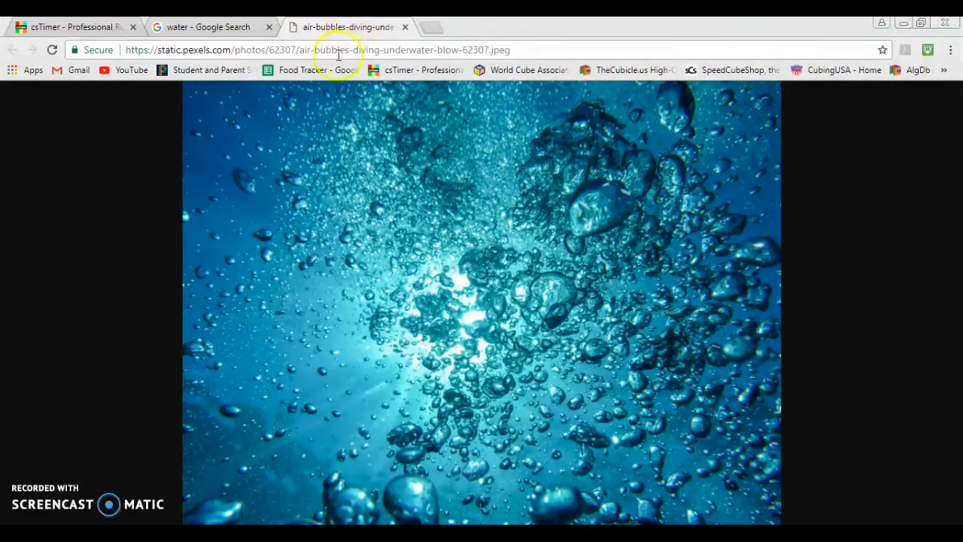
left_click(328, 50)
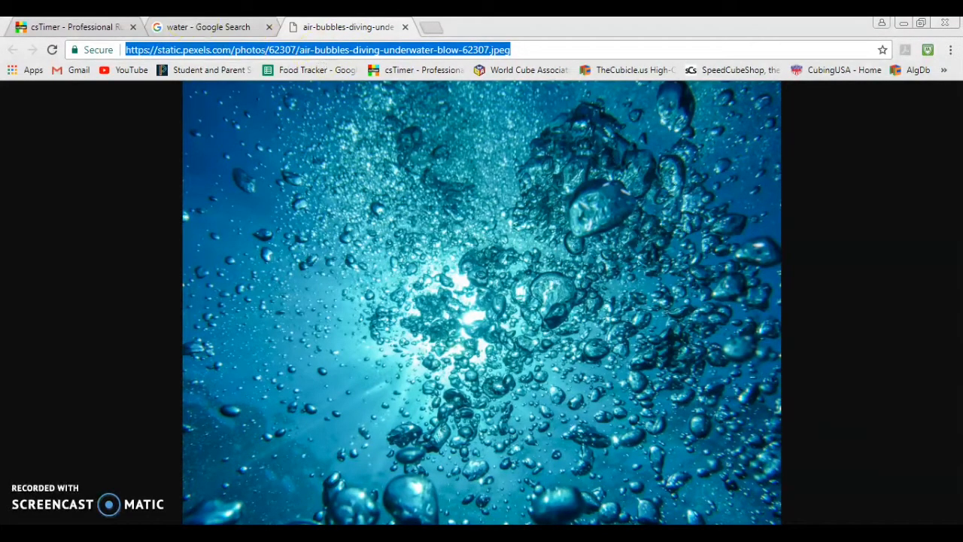
left_click(73, 27)
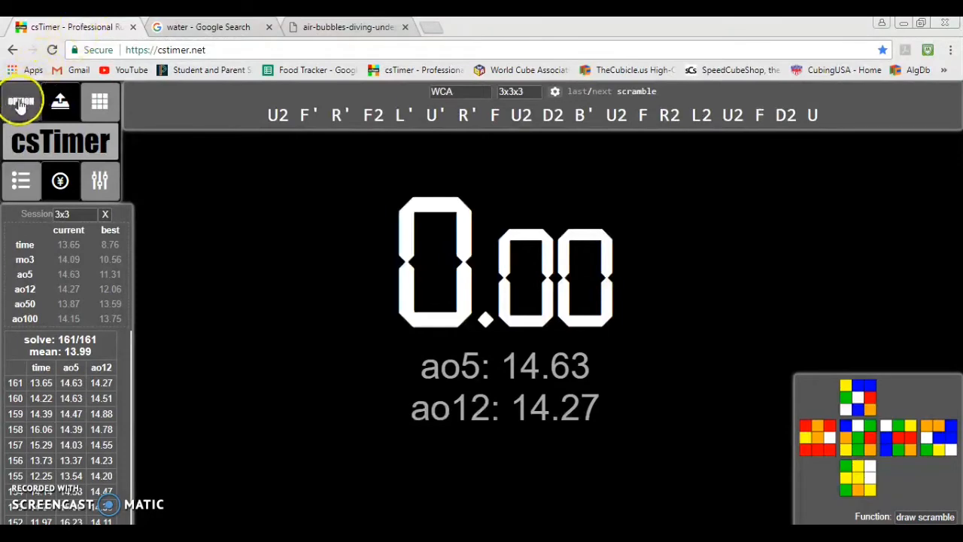
Set csTimer's background image to manual with the pasted bubbles photo URL and confirm.
left_click(21, 102)
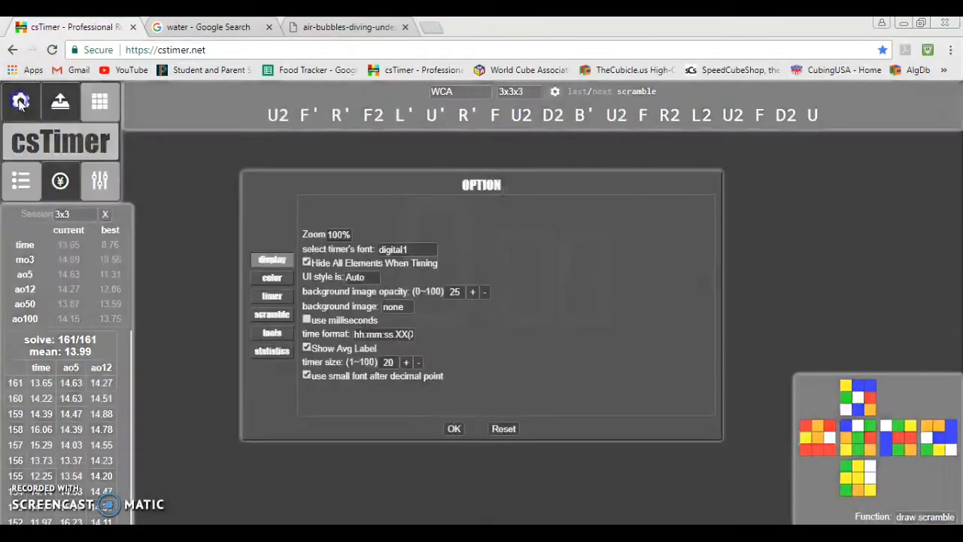
mouse_move(384, 276)
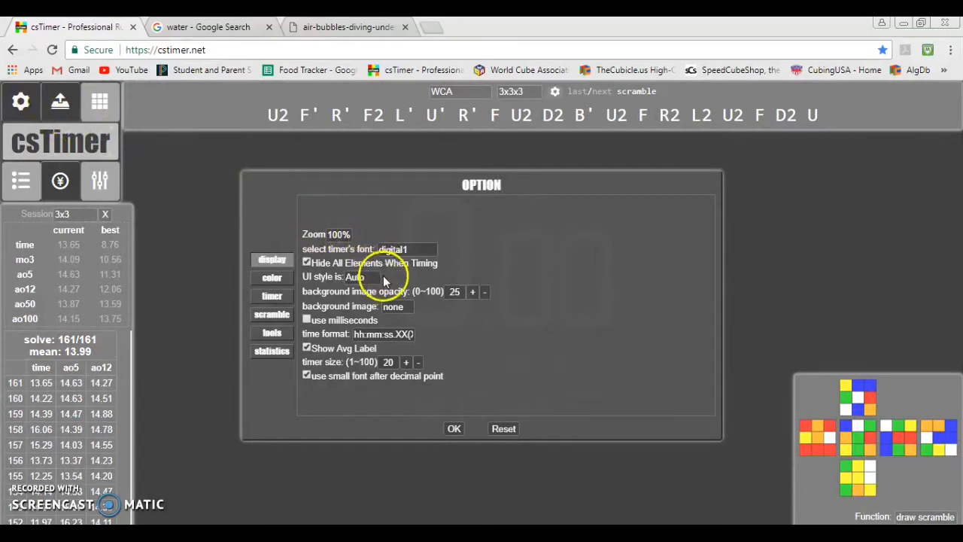
left_click(398, 307)
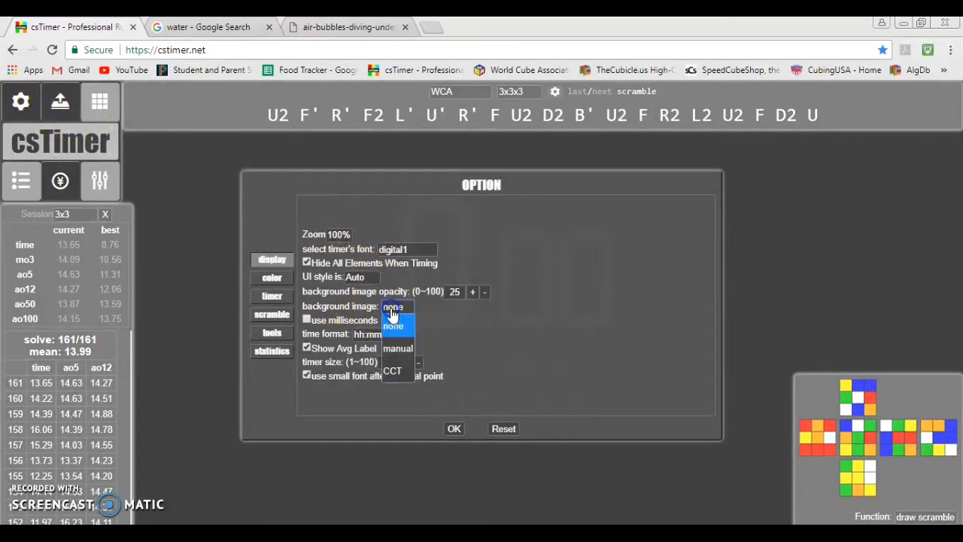
left_click(394, 307)
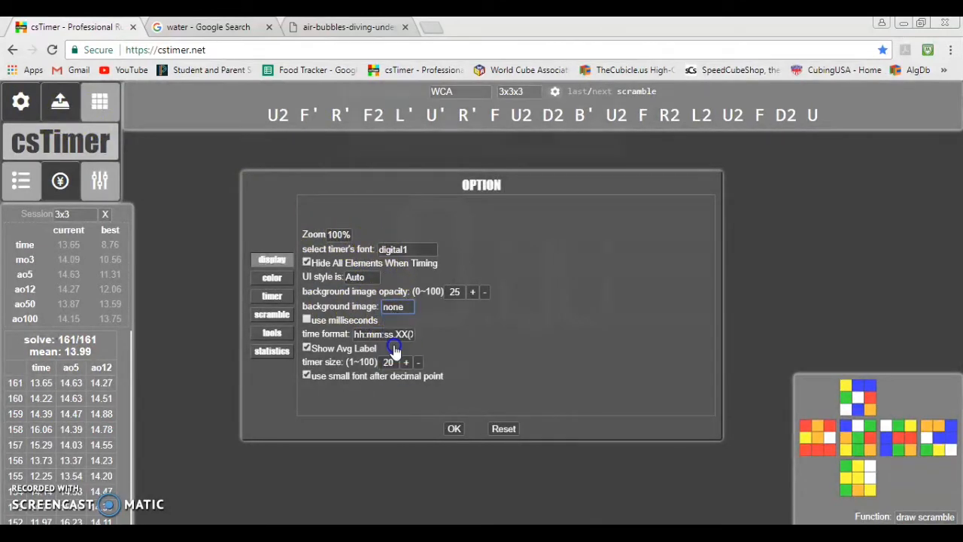
left_click(397, 307)
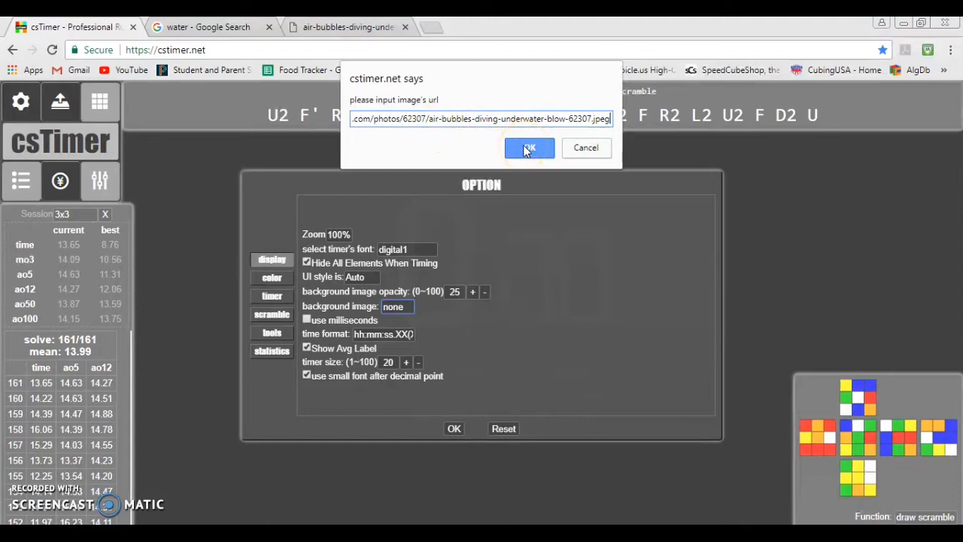
left_click(530, 147)
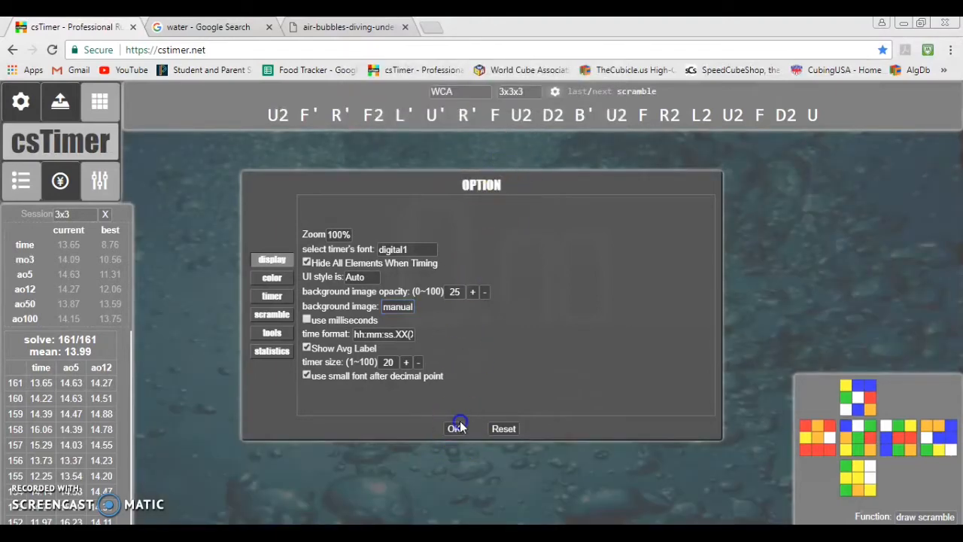
left_click(454, 427)
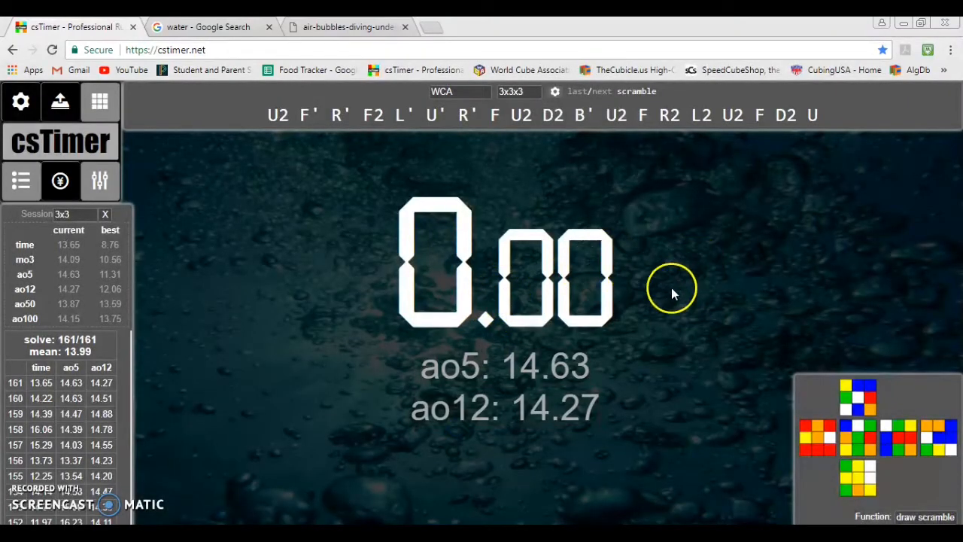
mouse_move(147, 268)
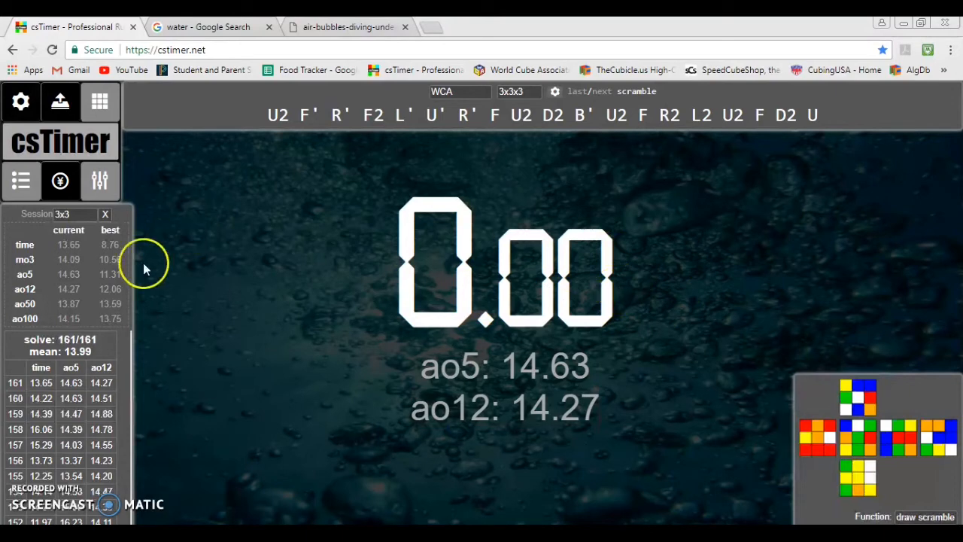
mouse_move(226, 243)
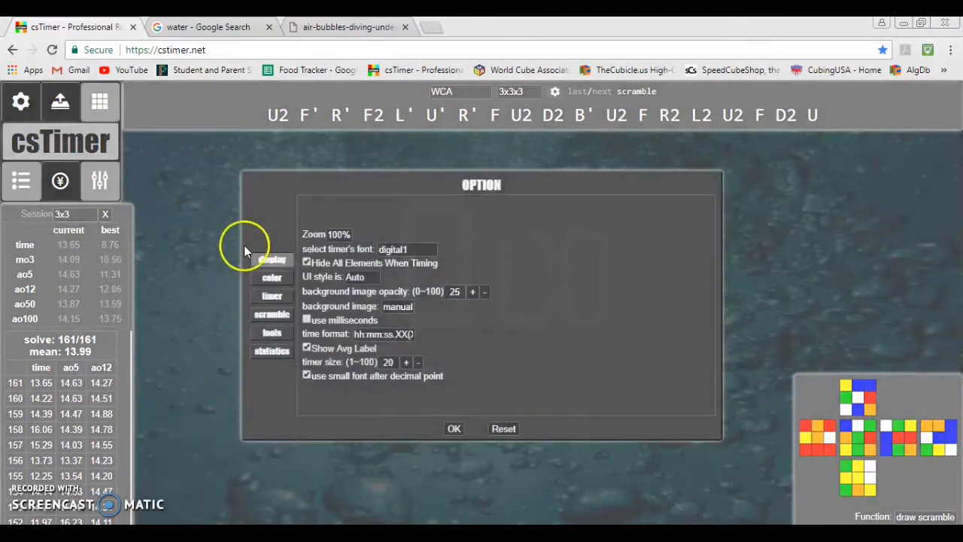
View the background colour swatch under the color options, then close the picker and Options.
left_click(271, 277)
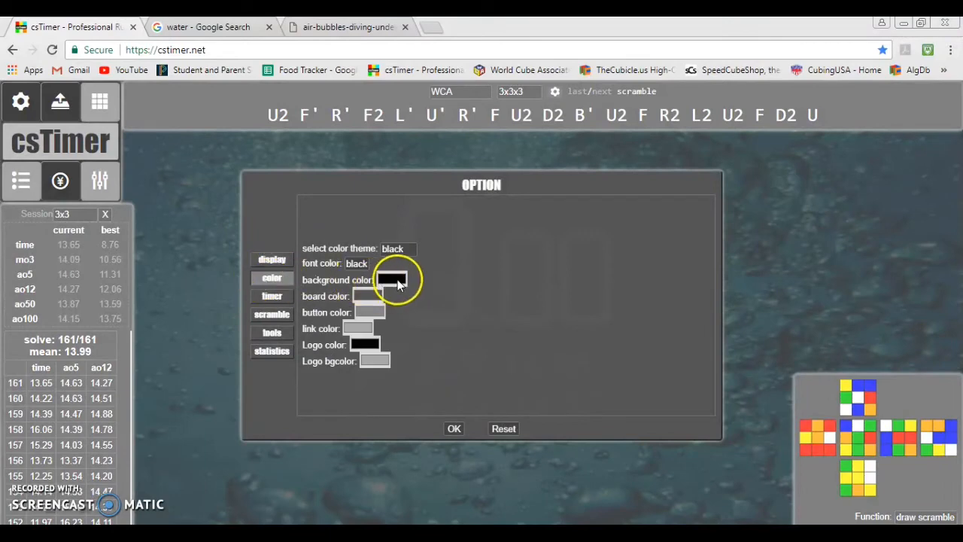
left_click(391, 279)
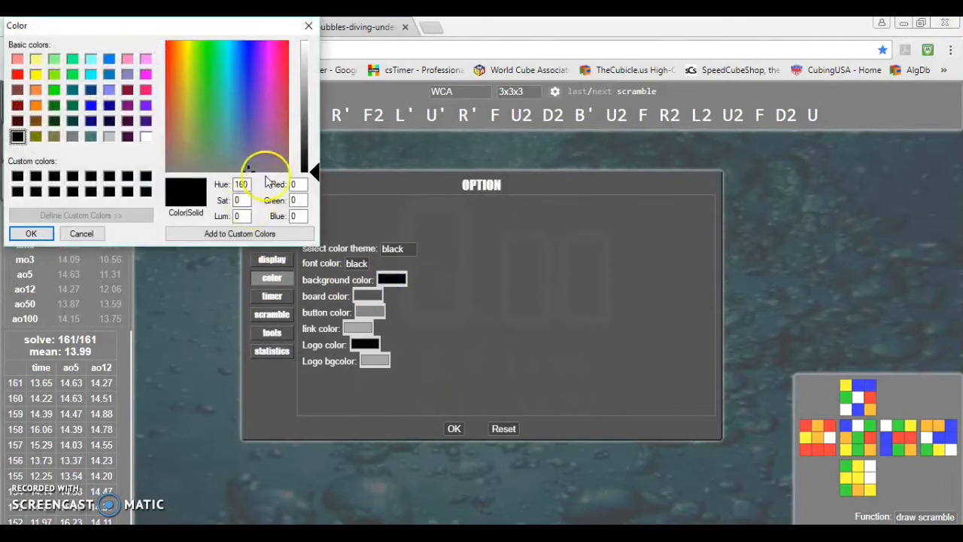
left_click(310, 51)
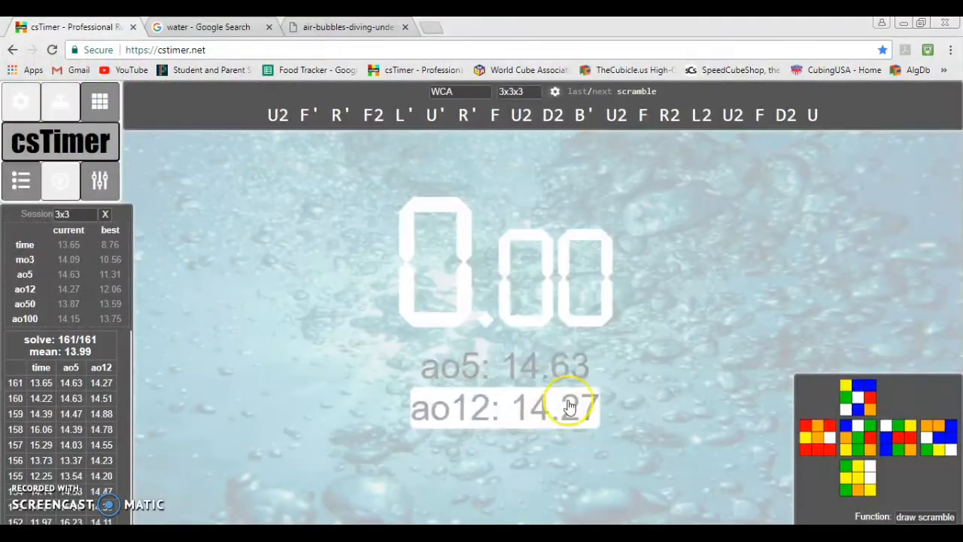
key("space")
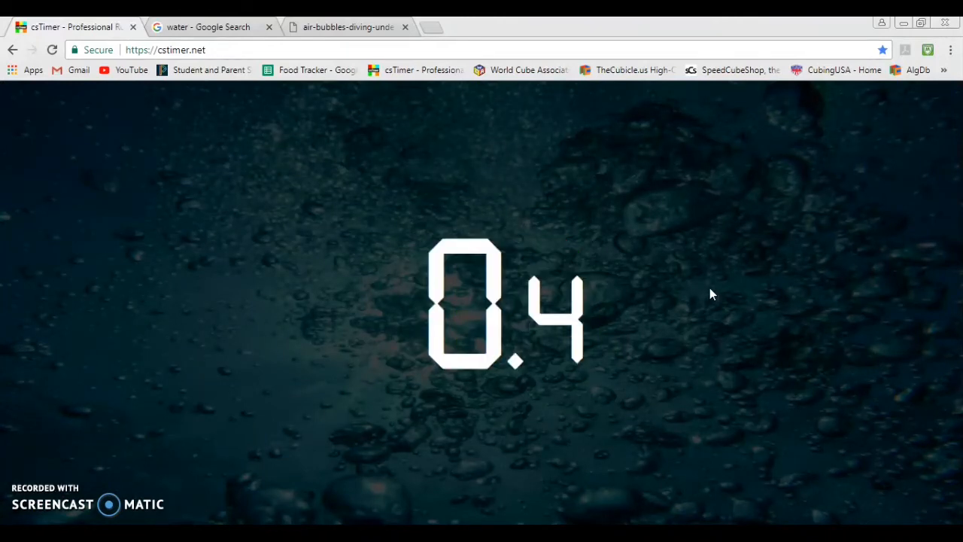
key("space")
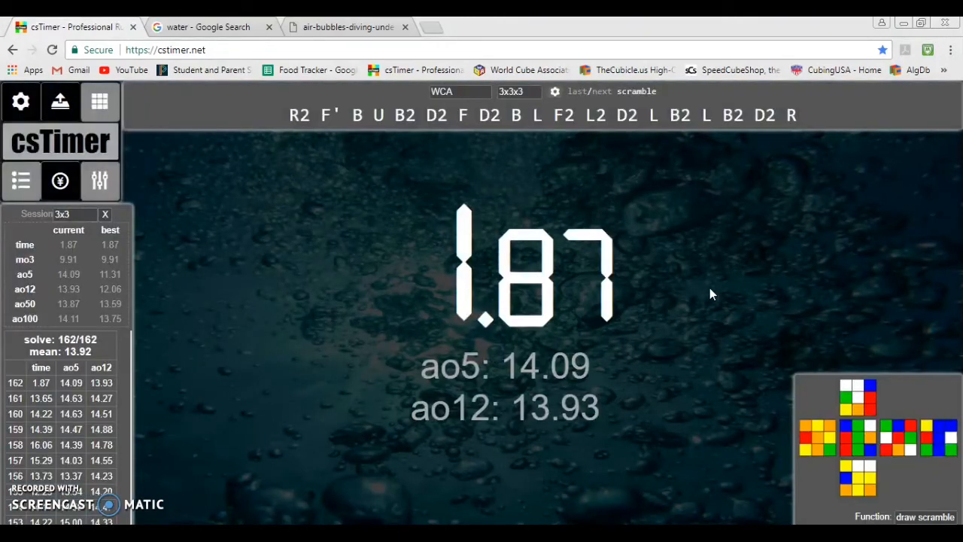
key("space")
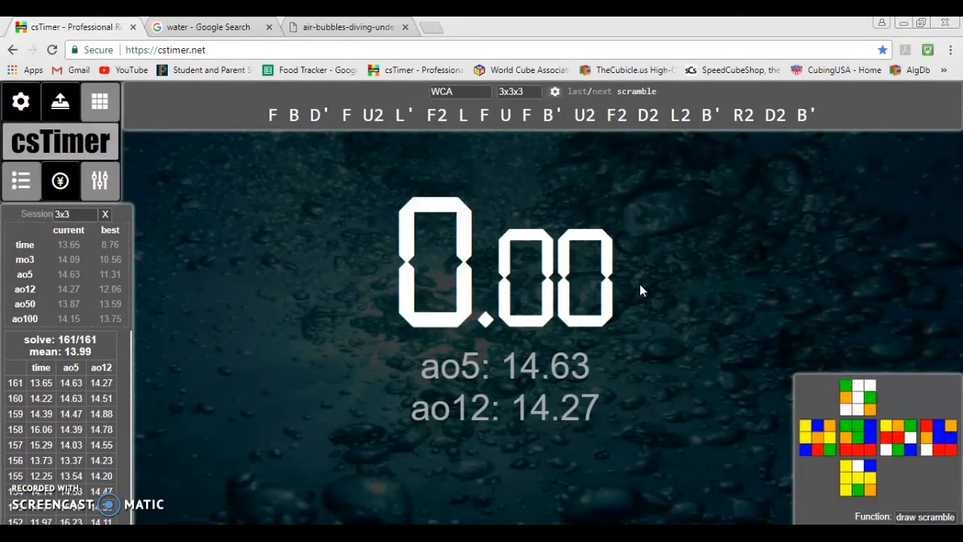